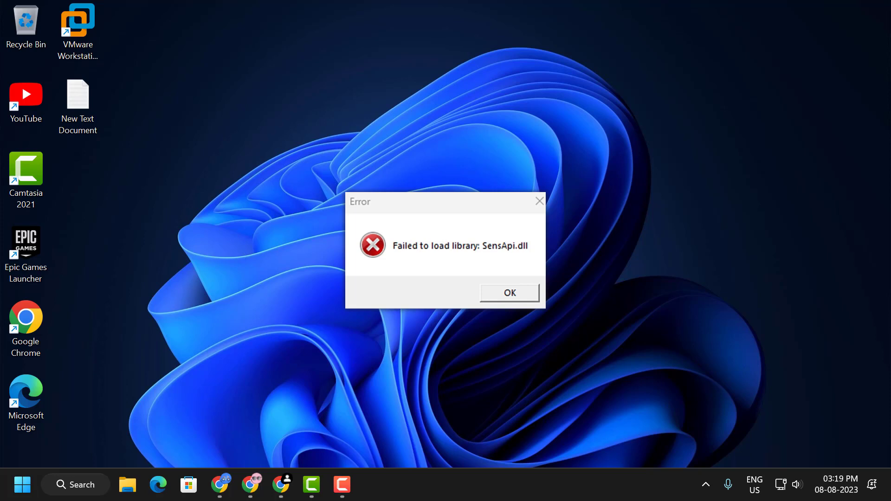
# - Dismiss the 'Failed to load library: SensApi.dll' error dialog with OK
pyautogui.click(508, 292)
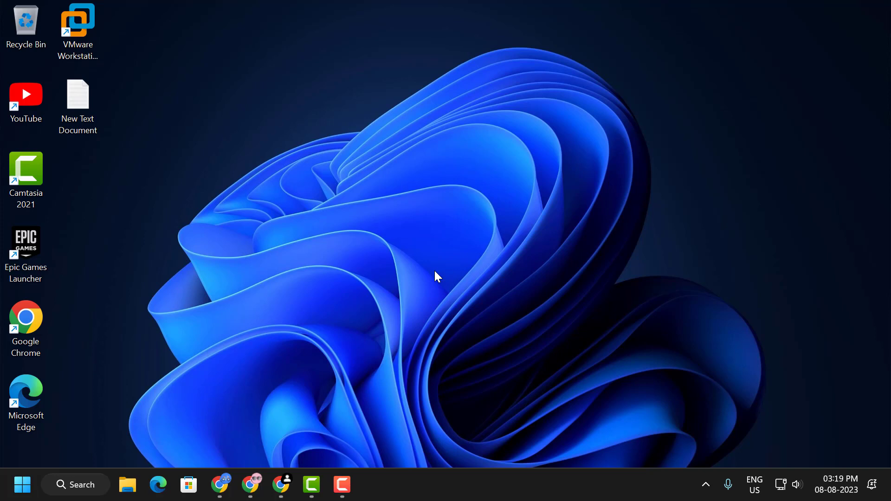
pyautogui.moveTo(437, 275)
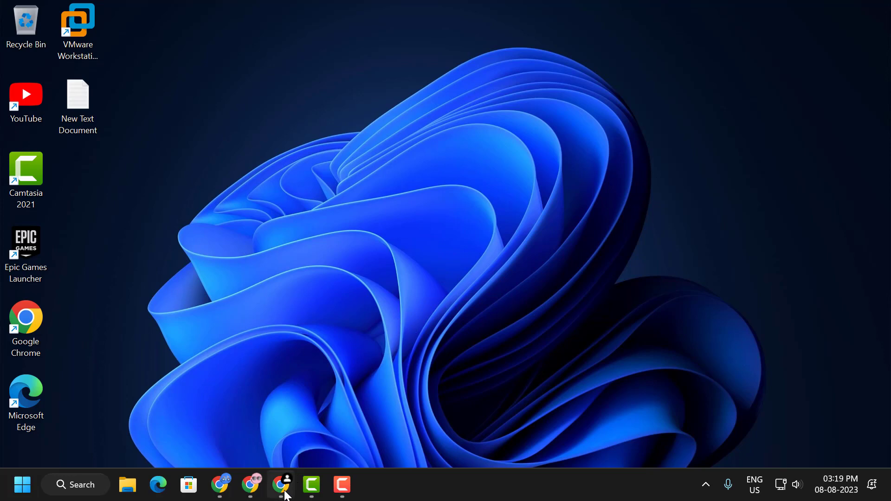
# - Go from the Google 'dll files' results to the DLL-files.com site in Chrome
pyautogui.click(280, 484)
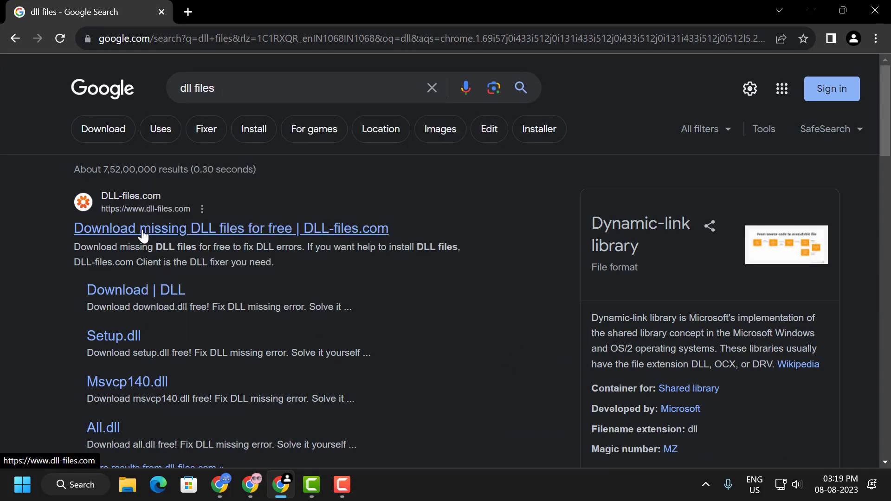
pyautogui.click(232, 229)
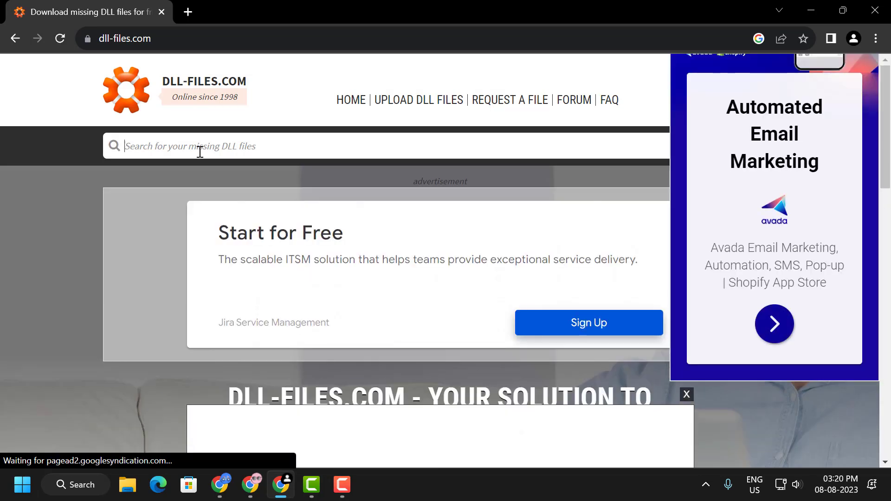
# - Search DLL-files.com for 'sen' and download the 64-bit sensapi.dll zip
pyautogui.write('sen')
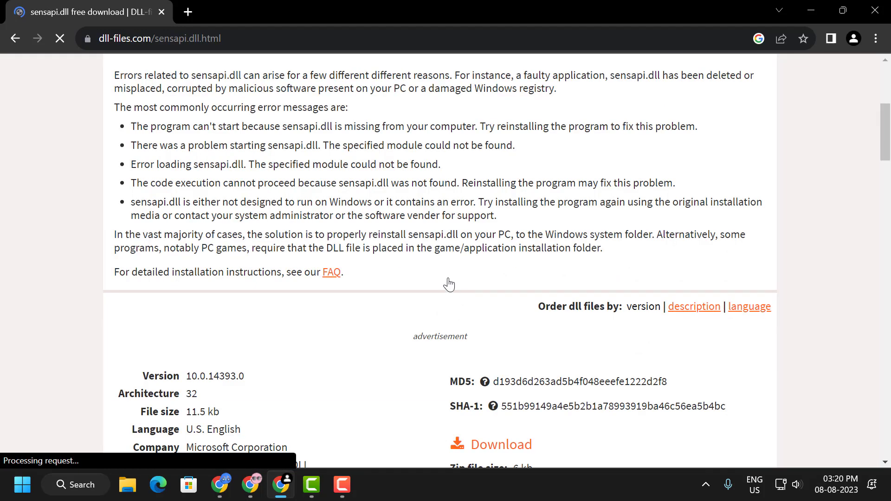
pyautogui.scroll(-3)
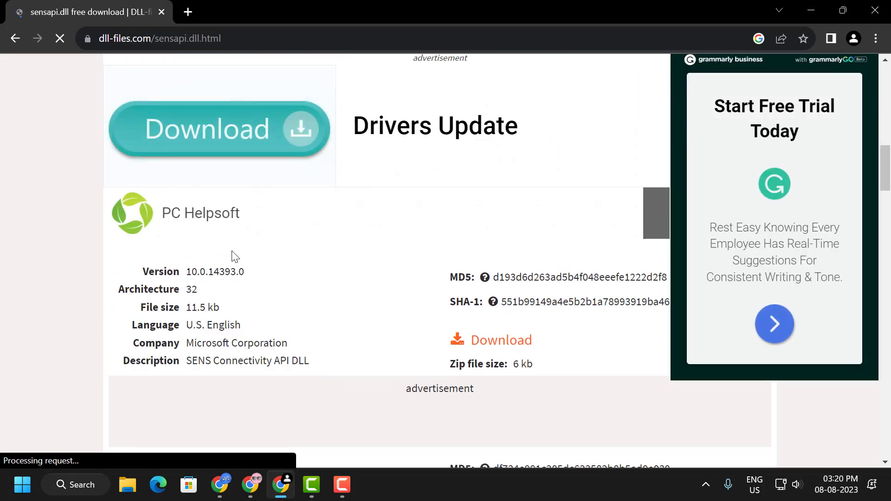
pyautogui.scroll(-3)
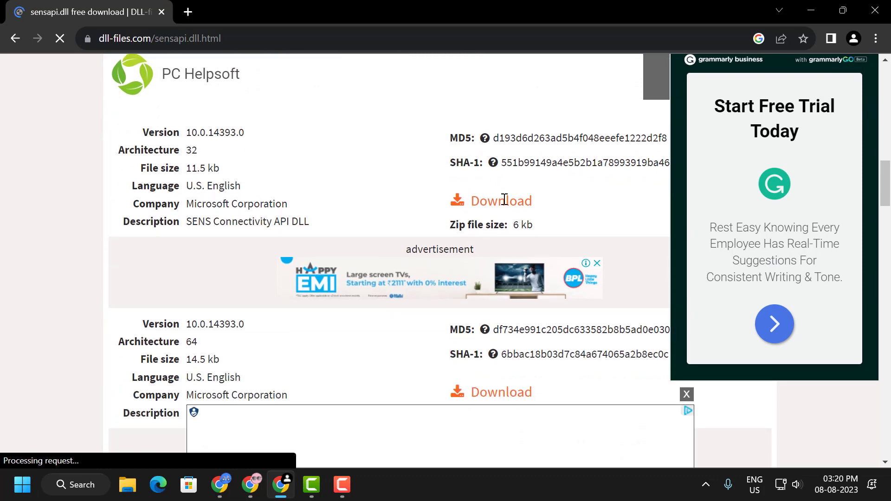
pyautogui.scroll(-3)
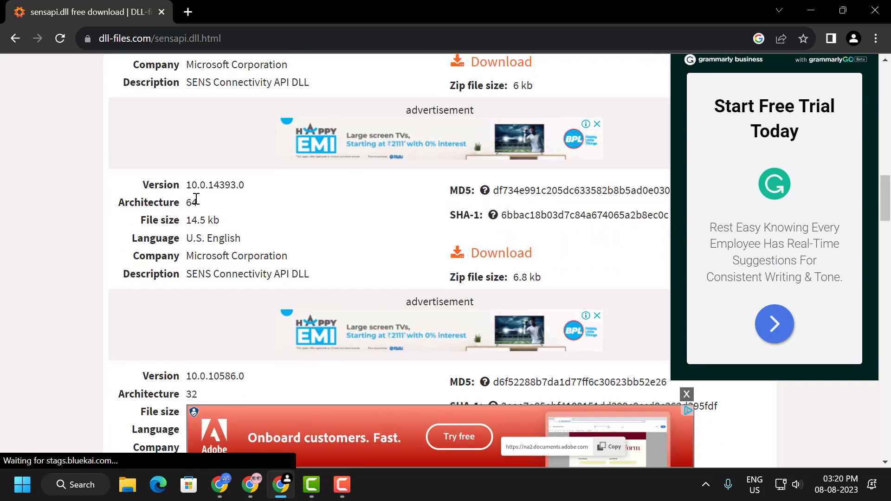
pyautogui.click(501, 253)
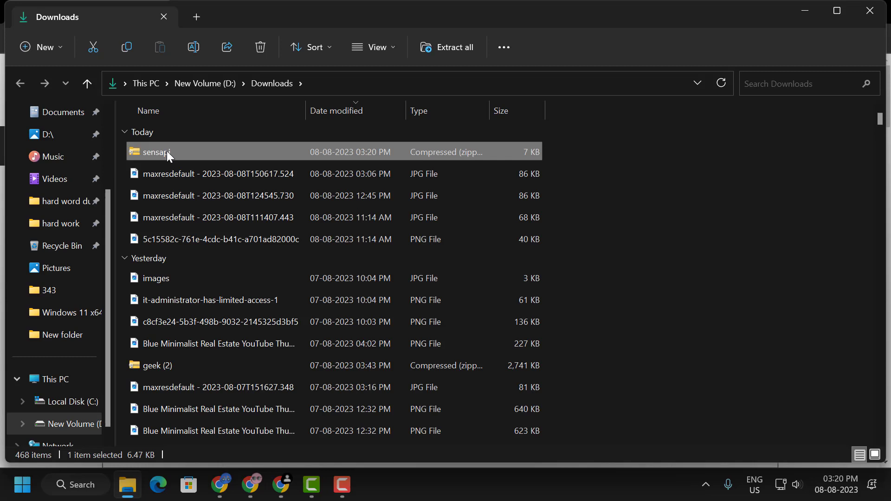
# - Copy SensApi.dll from the downloaded sensapi zip and go to This PC
pyautogui.doubleClick(155, 151)
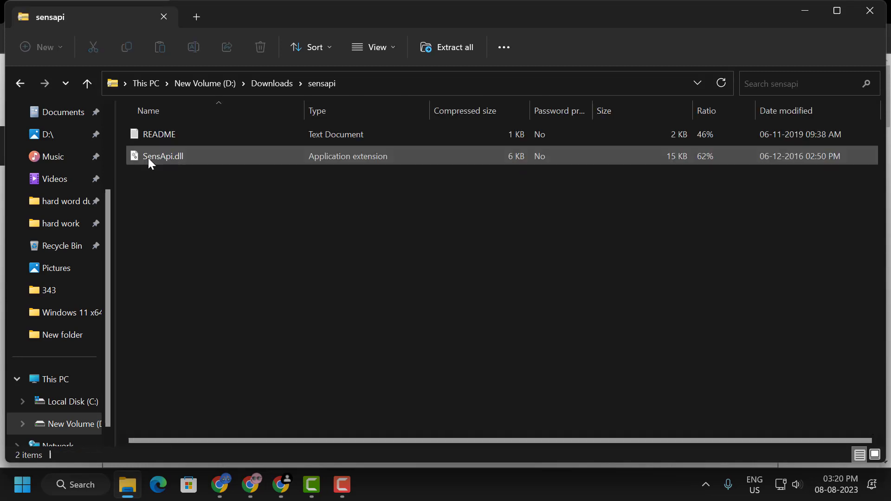
pyautogui.click(164, 156)
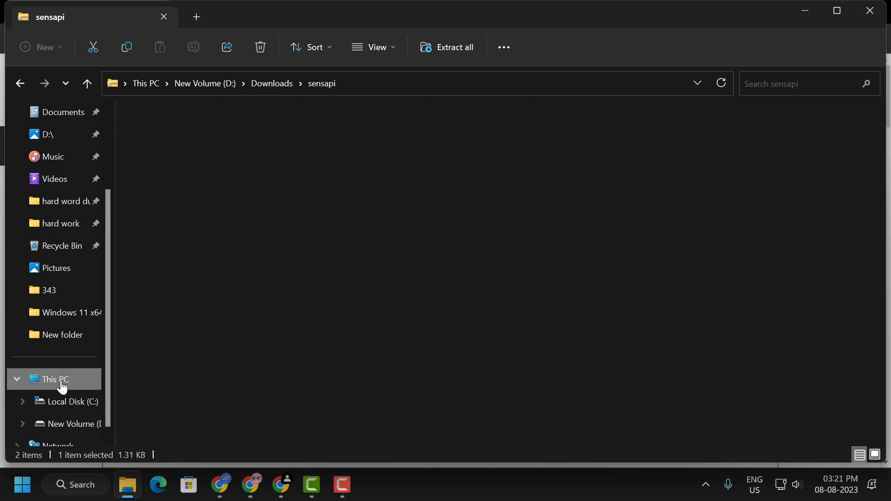
pyautogui.click(54, 378)
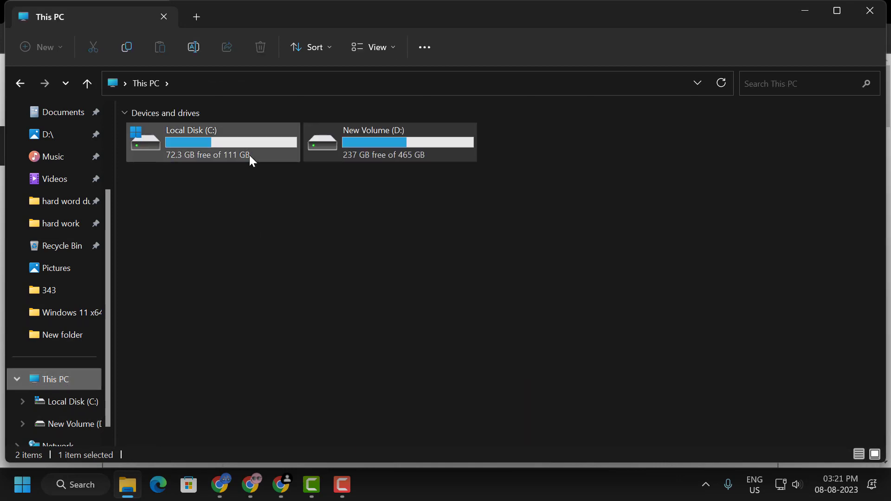
# - Paste SensApi.dll into C:\Windows\System32, continuing past the administrator prompt
pyautogui.doubleClick(211, 142)
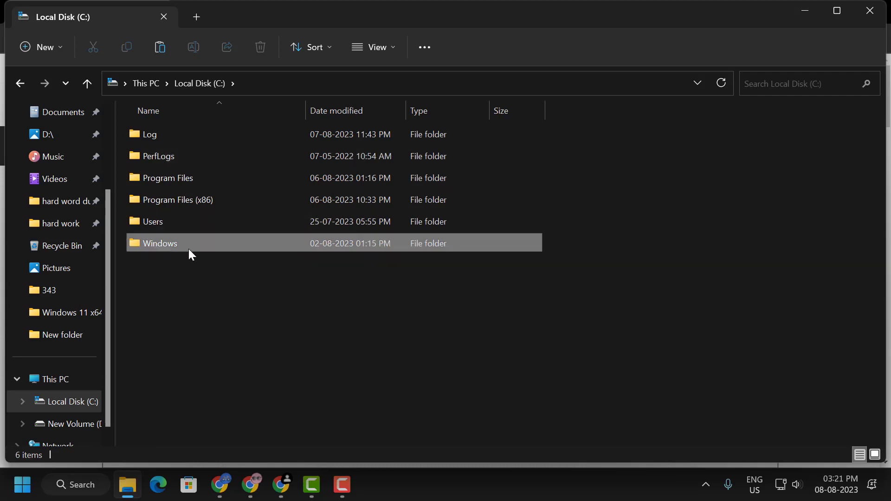
pyautogui.doubleClick(160, 243)
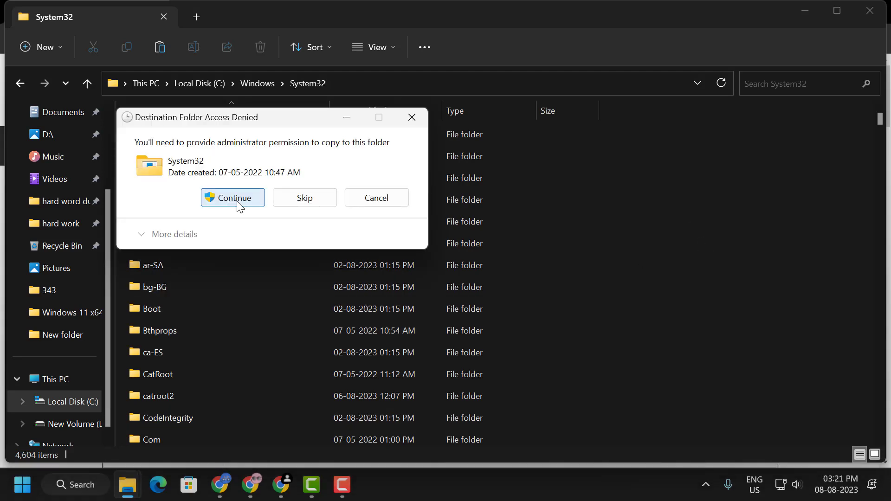
pyautogui.click(232, 197)
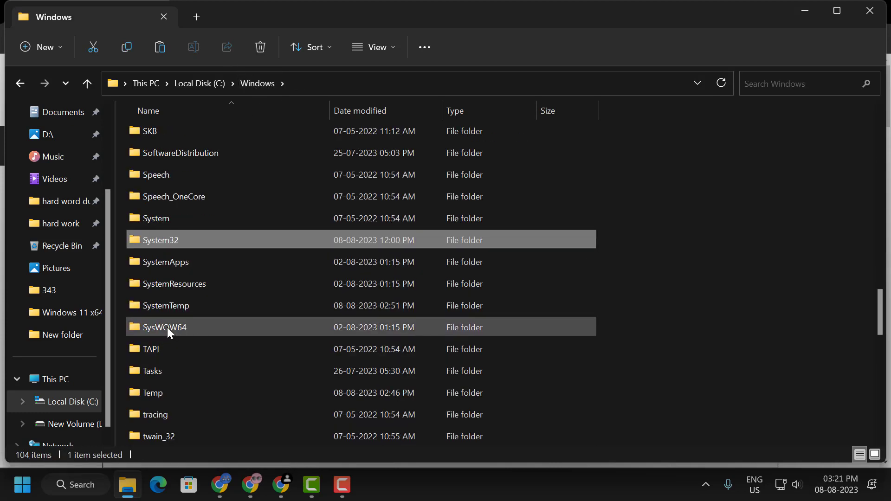
pyautogui.moveTo(188, 333)
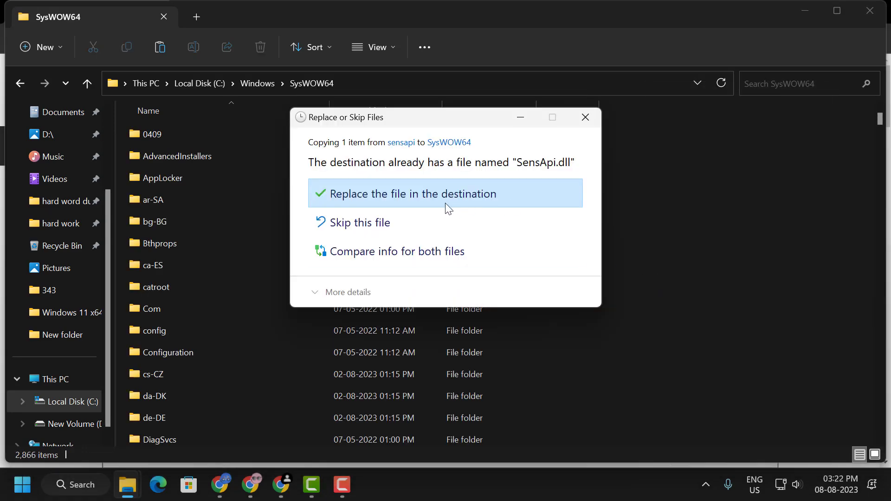
# - Replace the existing SensApi.dll in SysWOW64, then have Windows Update check for updates
pyautogui.click(413, 193)
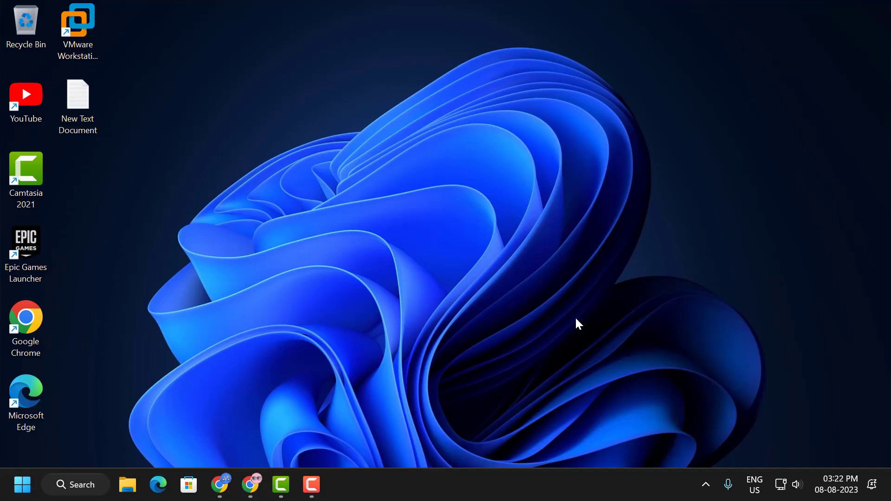
pyautogui.moveTo(102, 436)
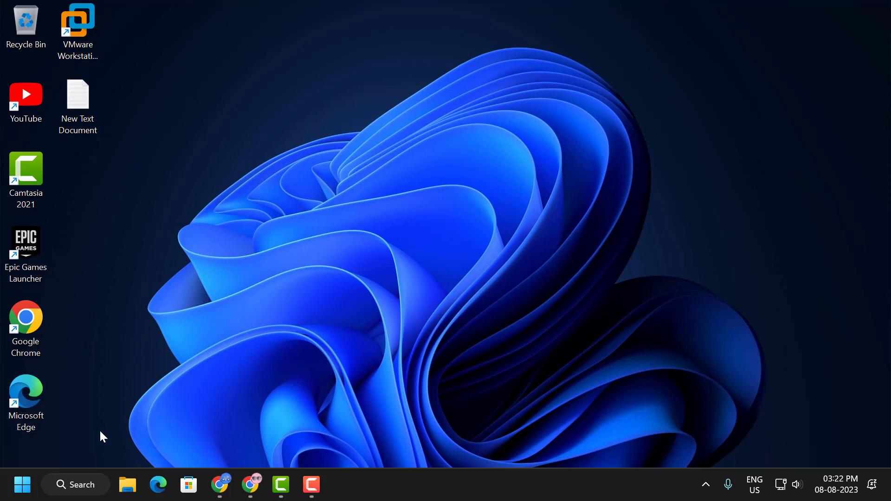
pyautogui.click(75, 485)
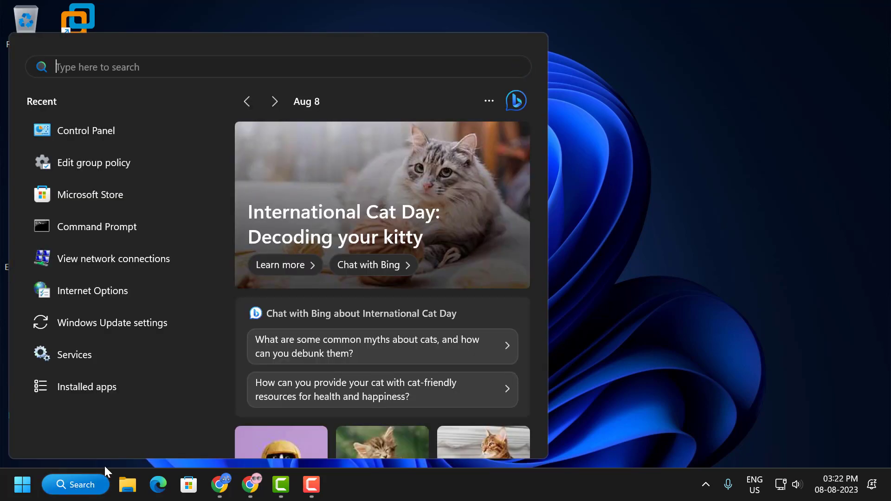
pyautogui.write('windows update settings')
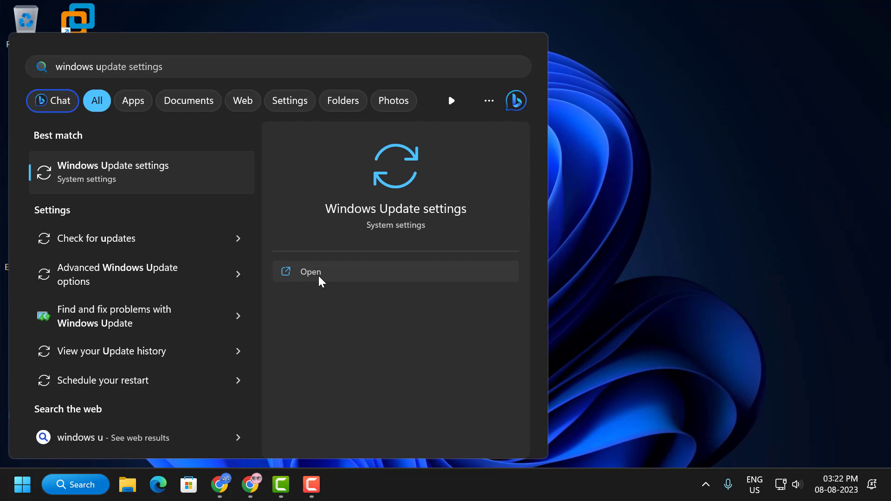
pyautogui.click(310, 272)
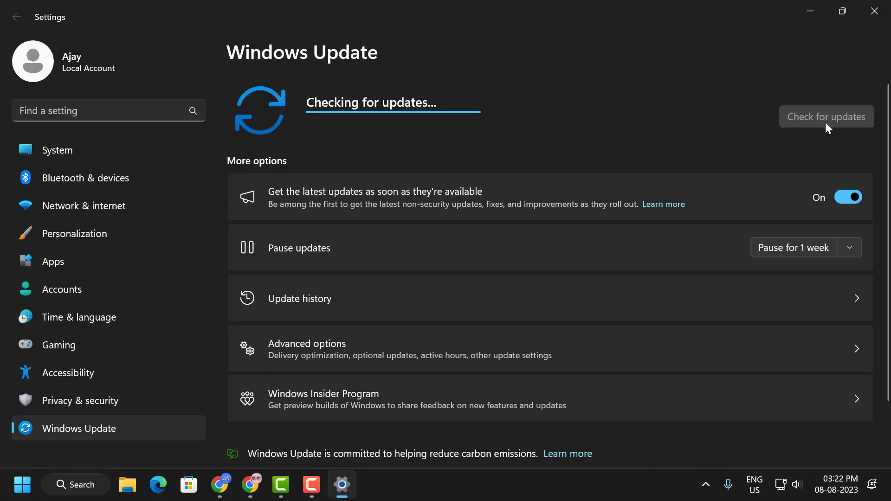
pyautogui.moveTo(522, 131)
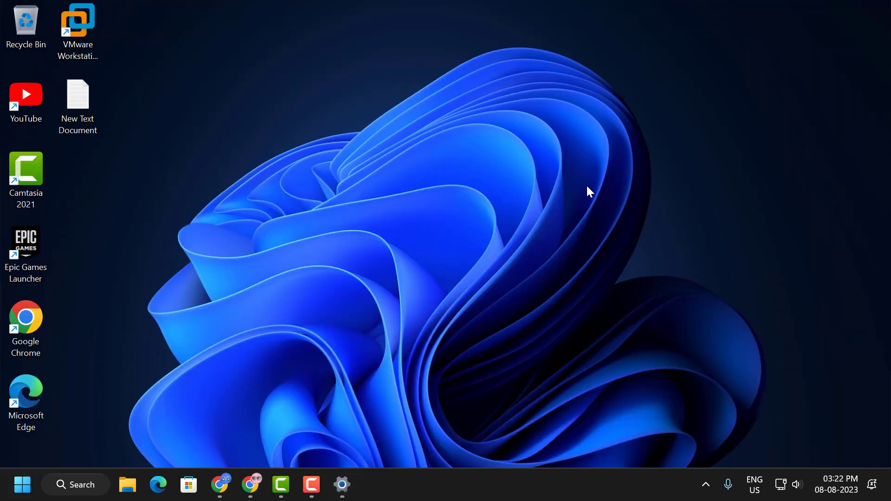
pyautogui.moveTo(538, 232)
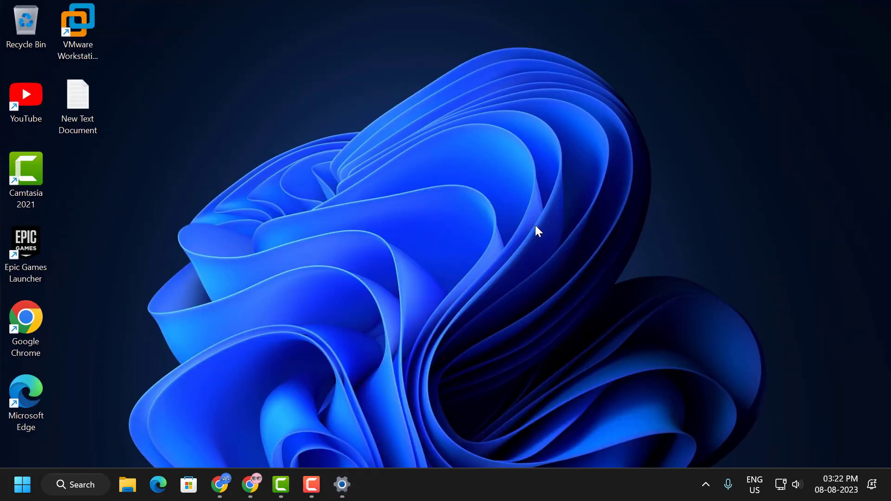